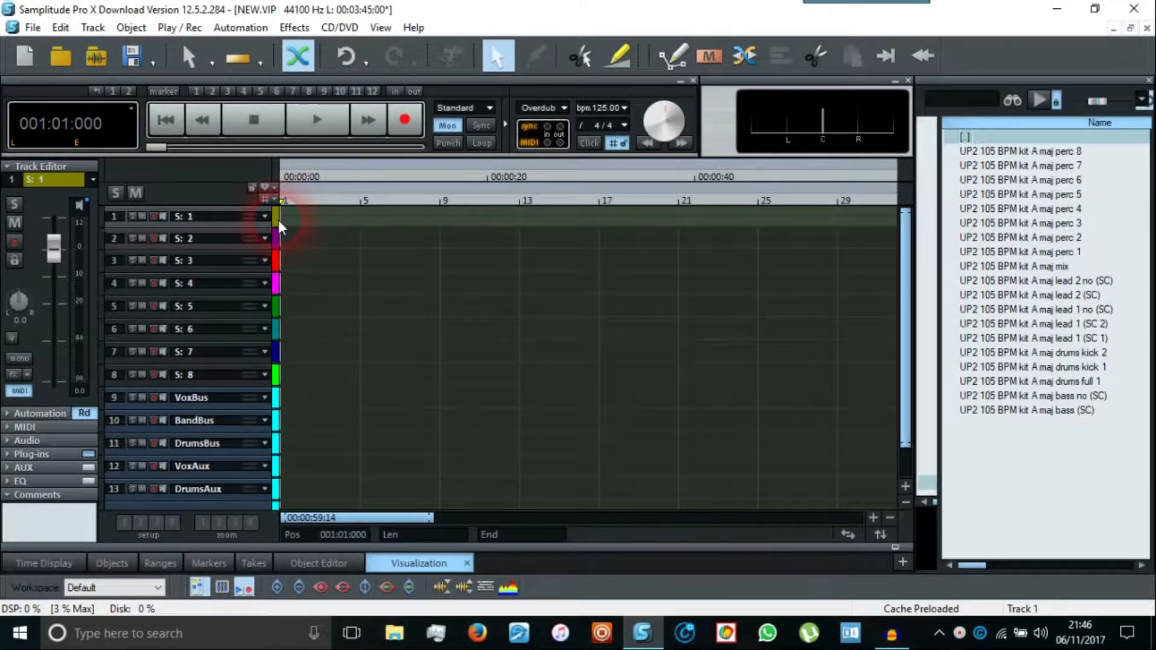
Step: Record a test MIDI take on track 1 and discard it when recording finishes
click(288, 260)
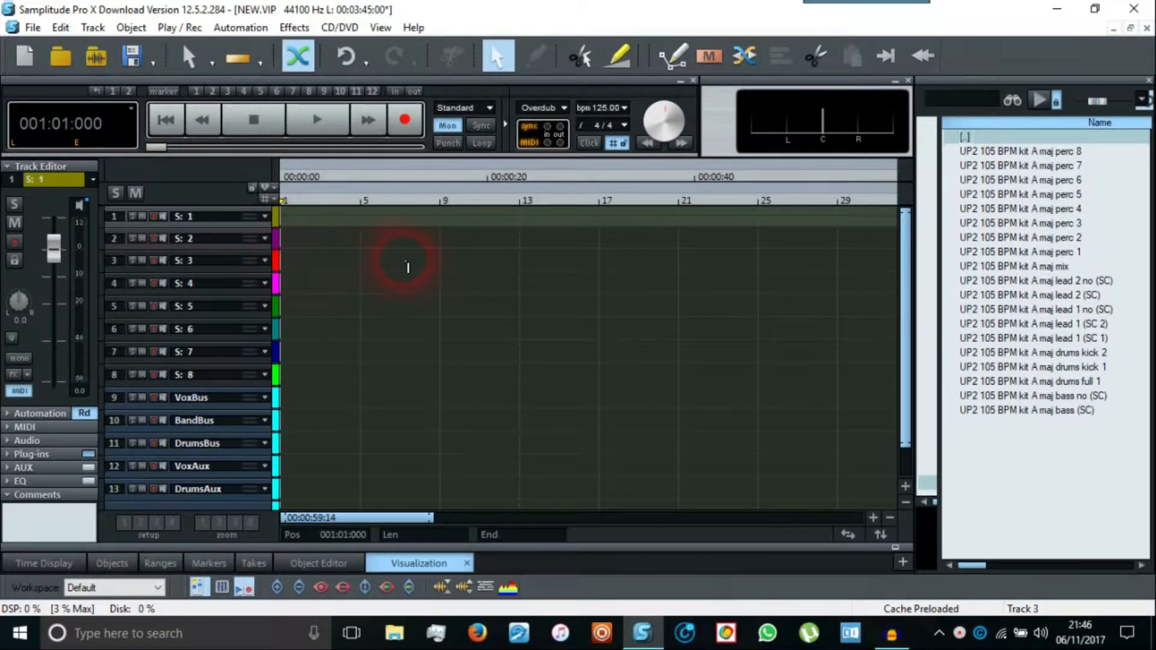
mouse_move(389, 268)
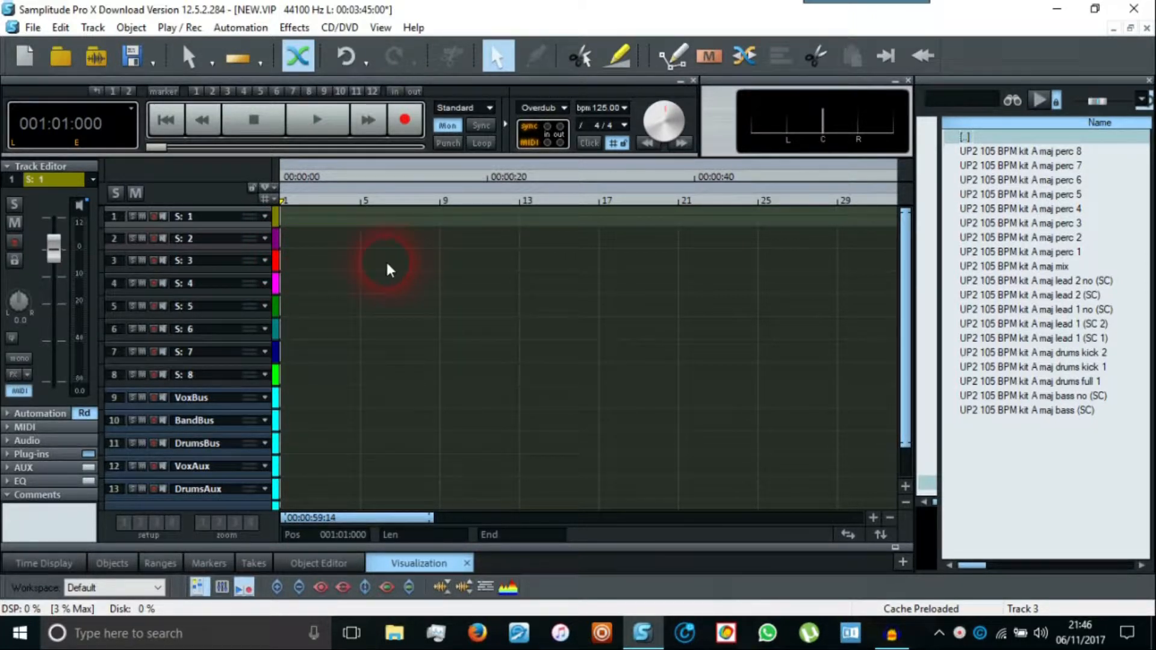
mouse_move(299, 245)
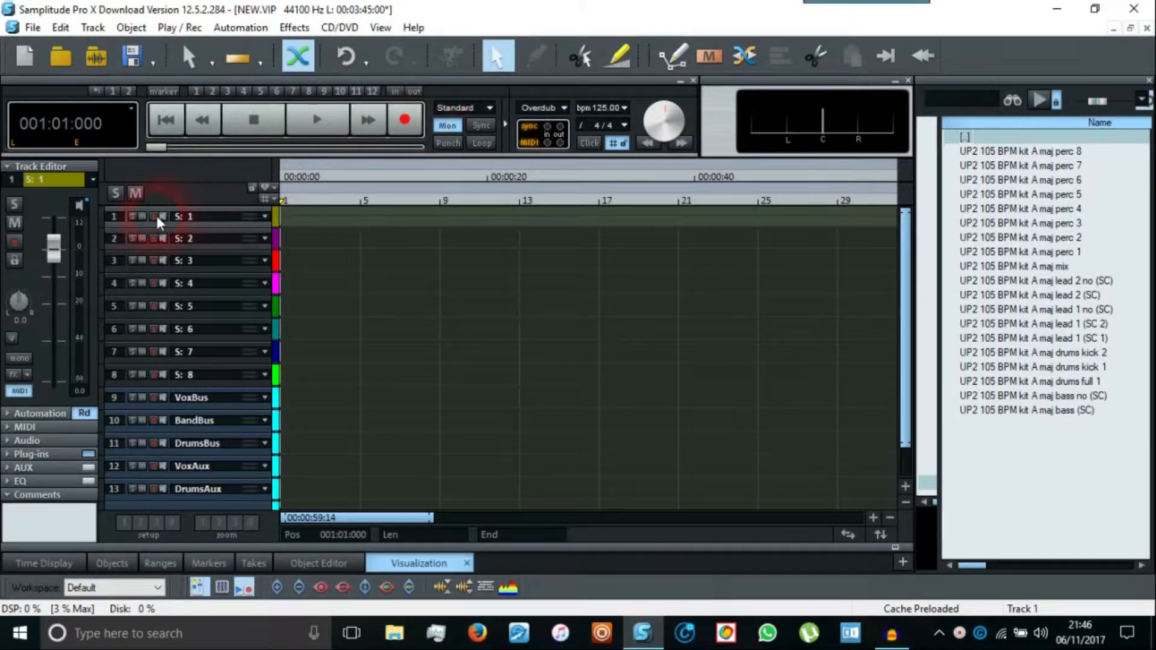
click(403, 119)
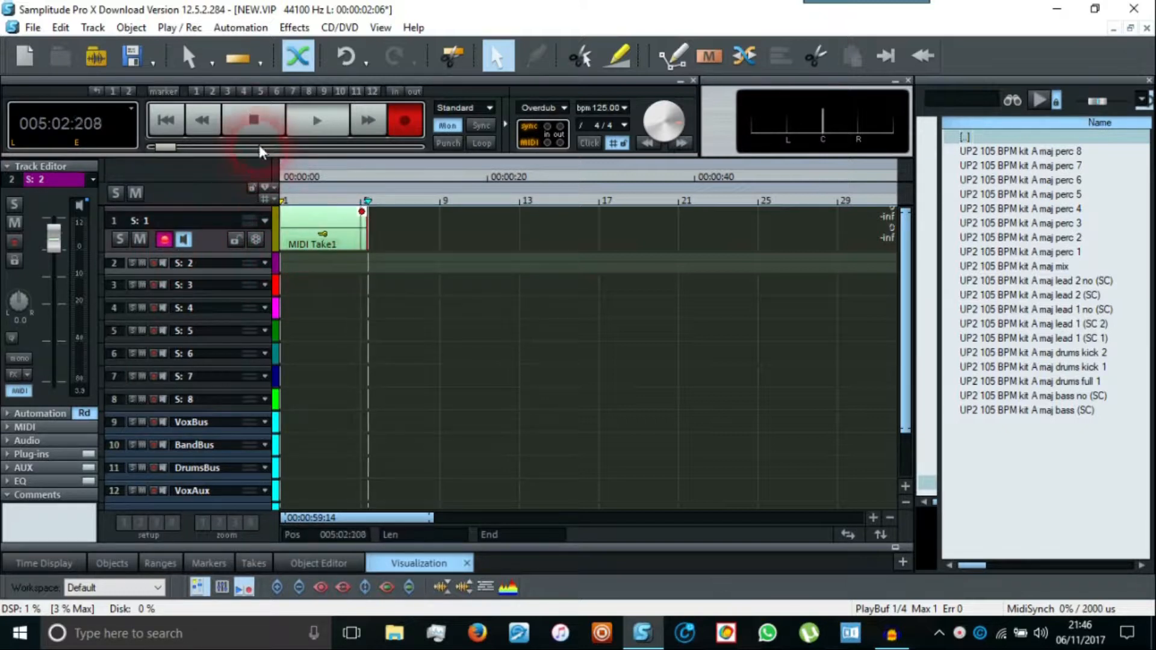
click(254, 119)
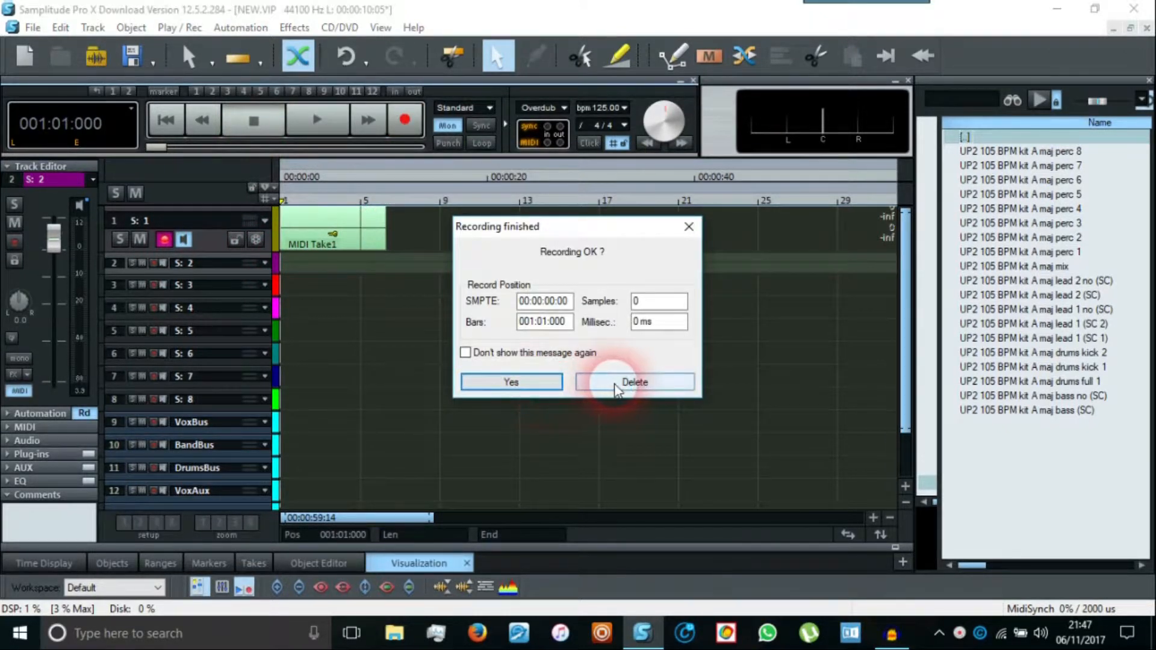
click(632, 382)
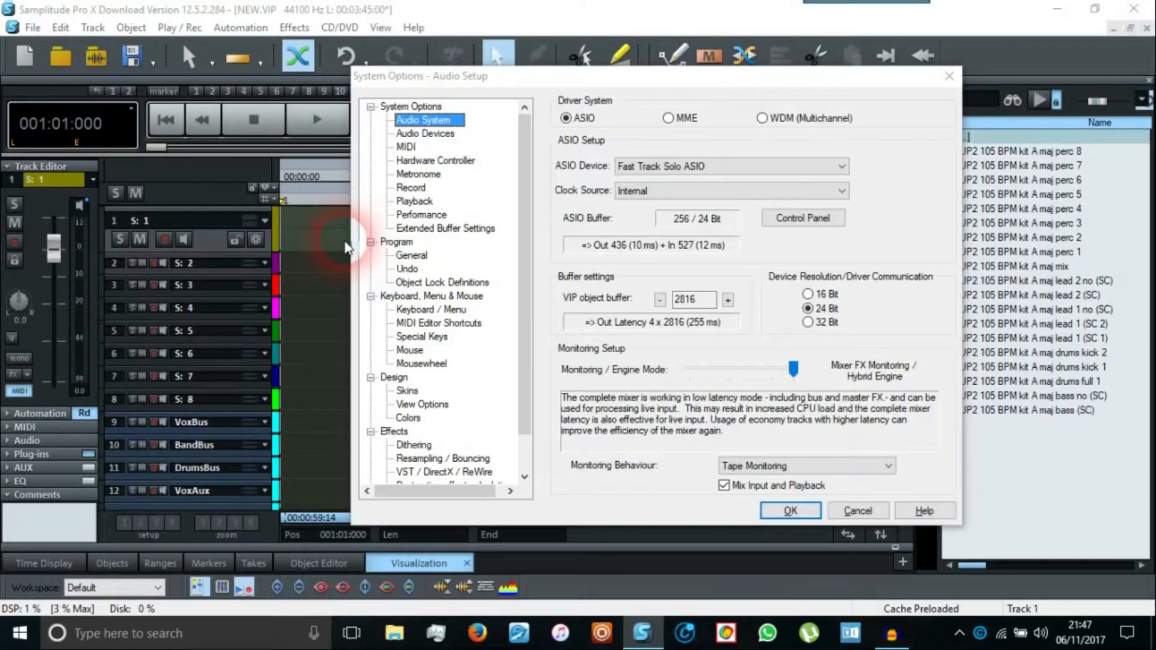
Step: In System Options Design > View Options, set Waveform Colors to Track colors
click(423, 405)
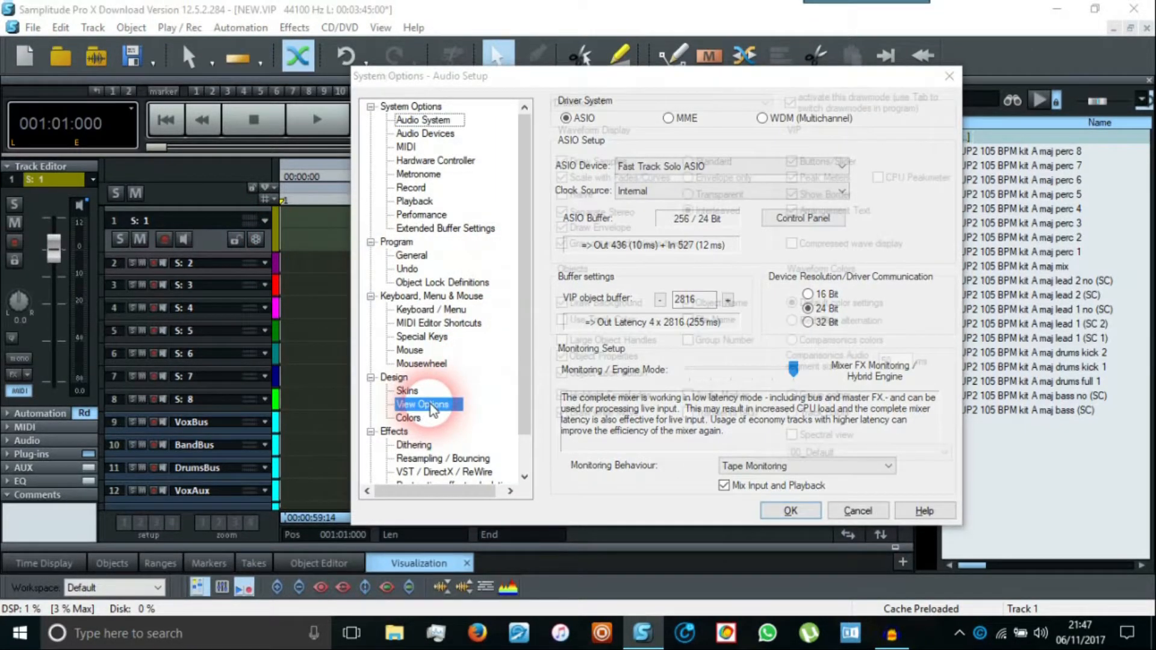
click(423, 405)
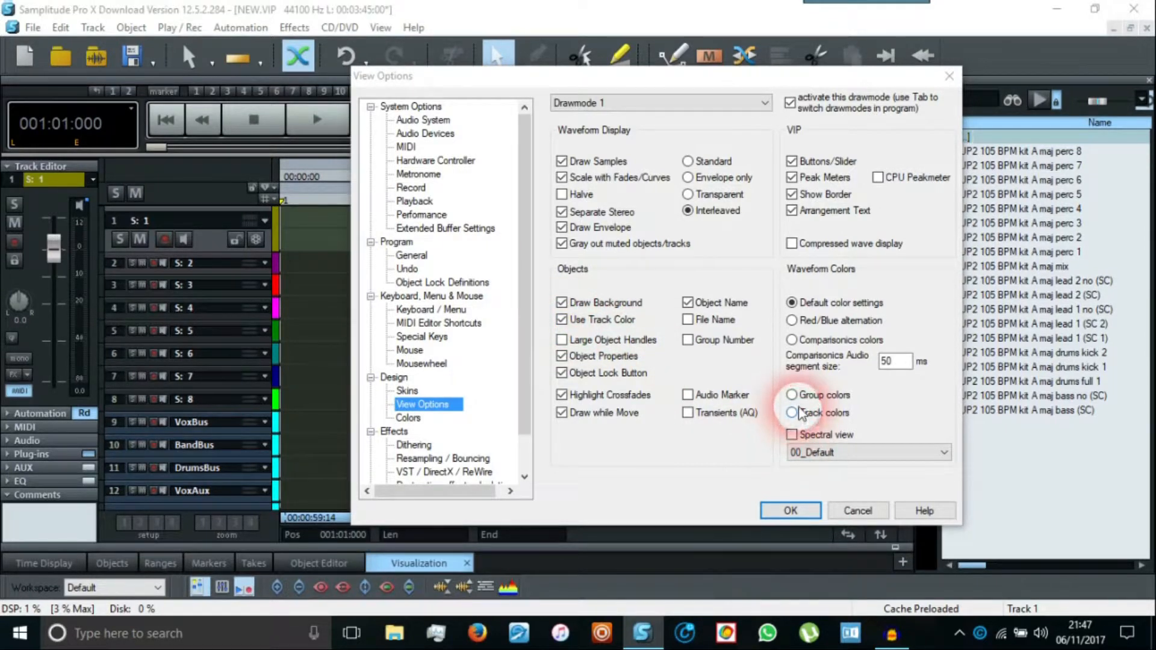
click(792, 411)
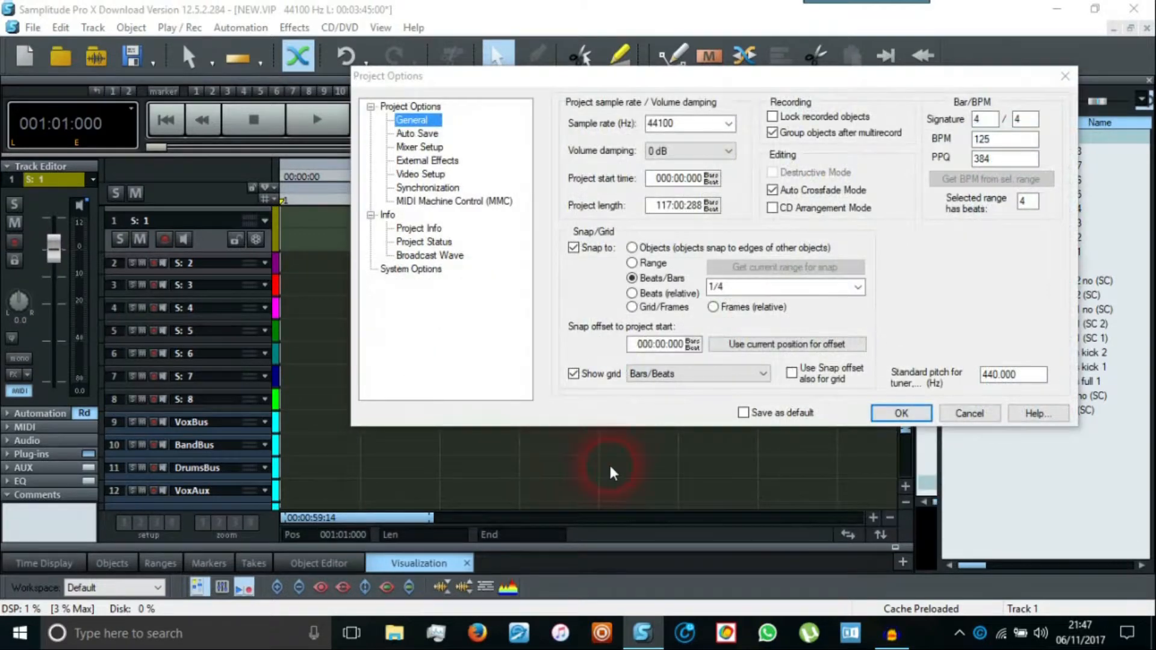
Step: Tick Save as default in Project Options and confirm the settings
click(744, 413)
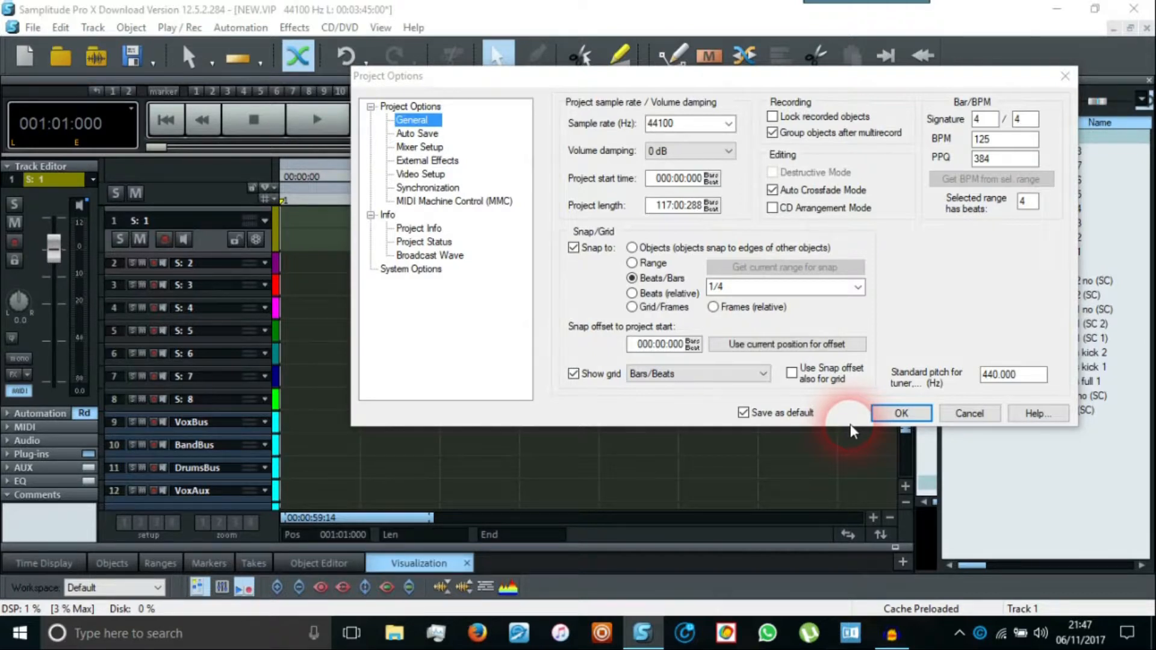
mouse_move(466, 204)
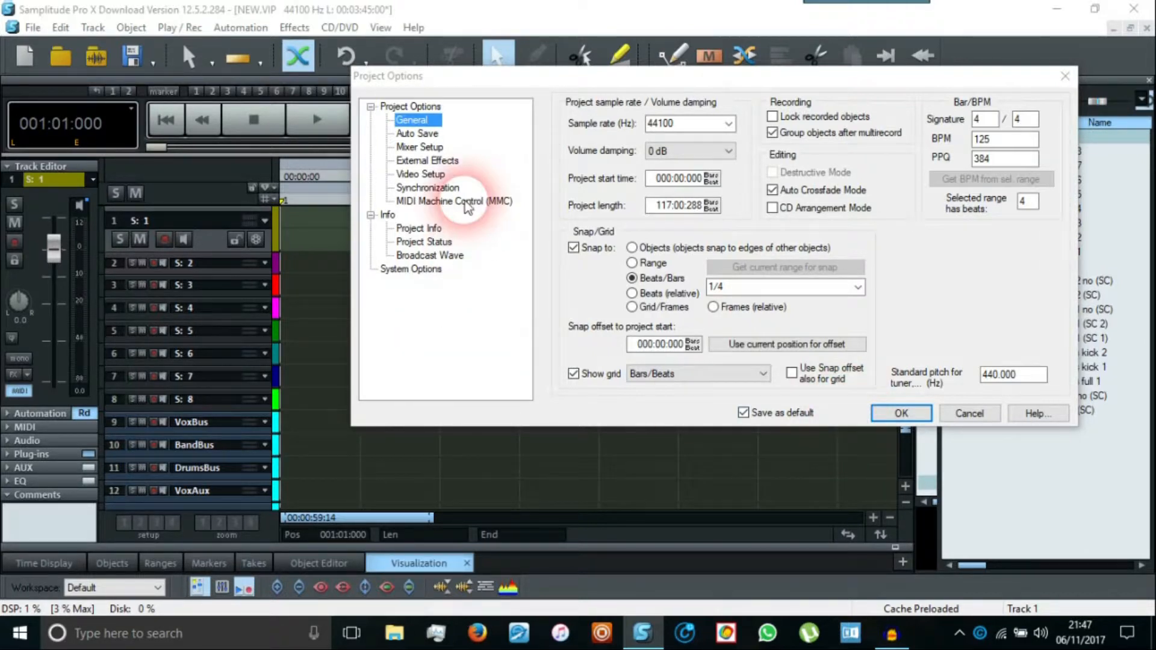
mouse_move(810, 395)
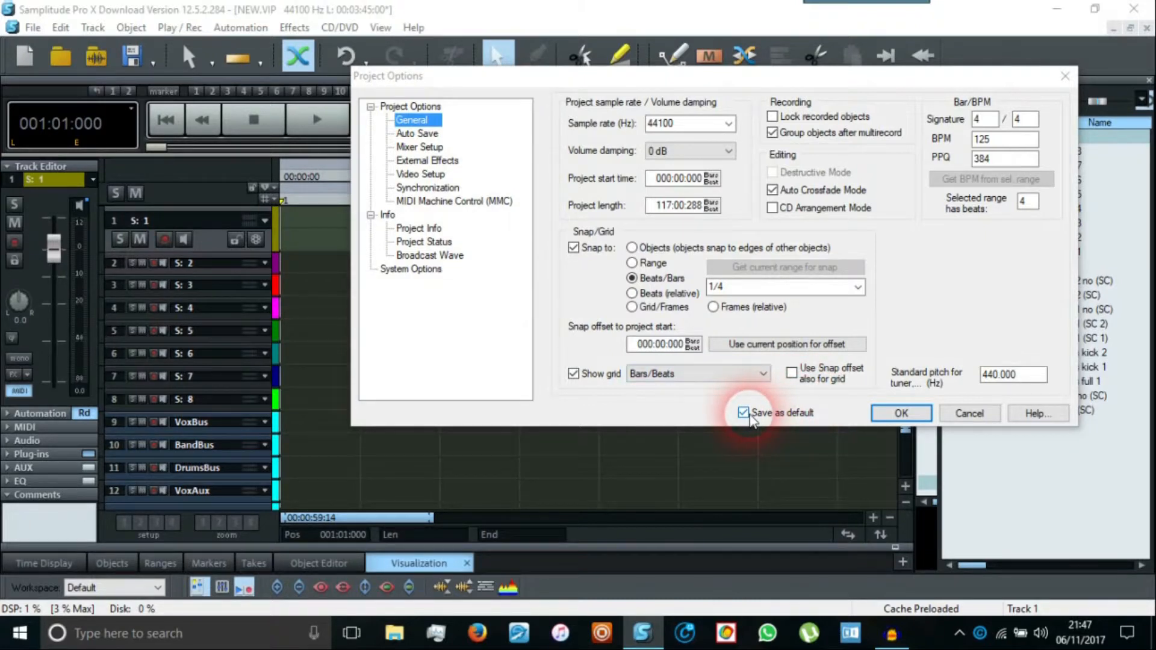
click(900, 413)
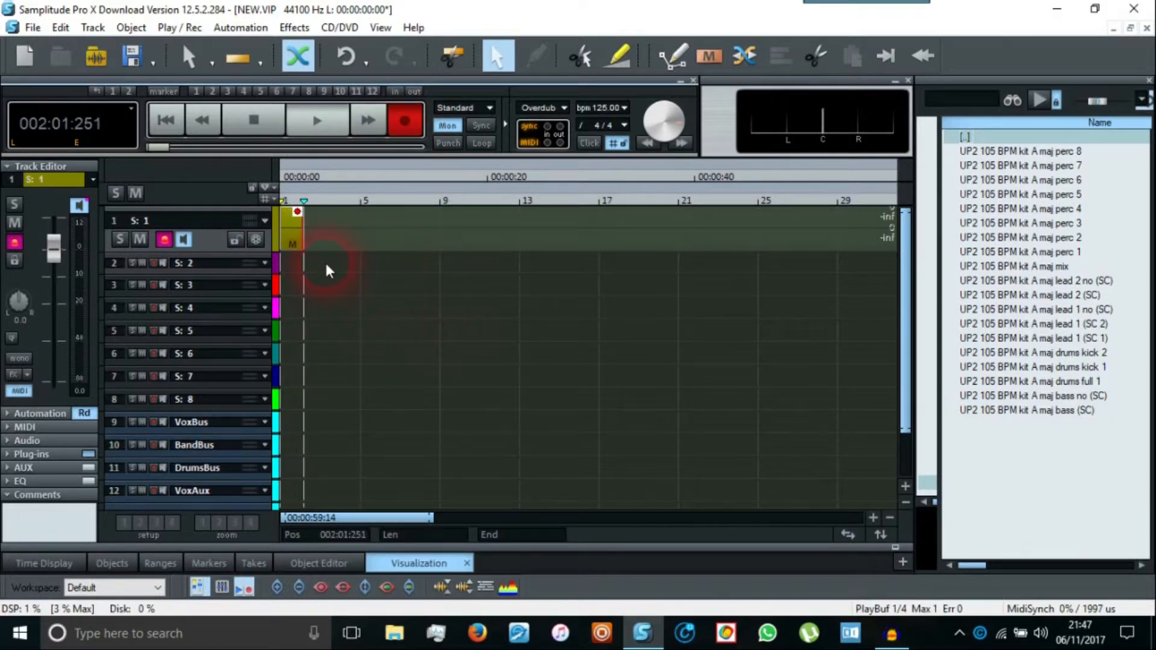
Step: Record a short MIDI take on track 1, keep it, and arm track 2
click(253, 119)
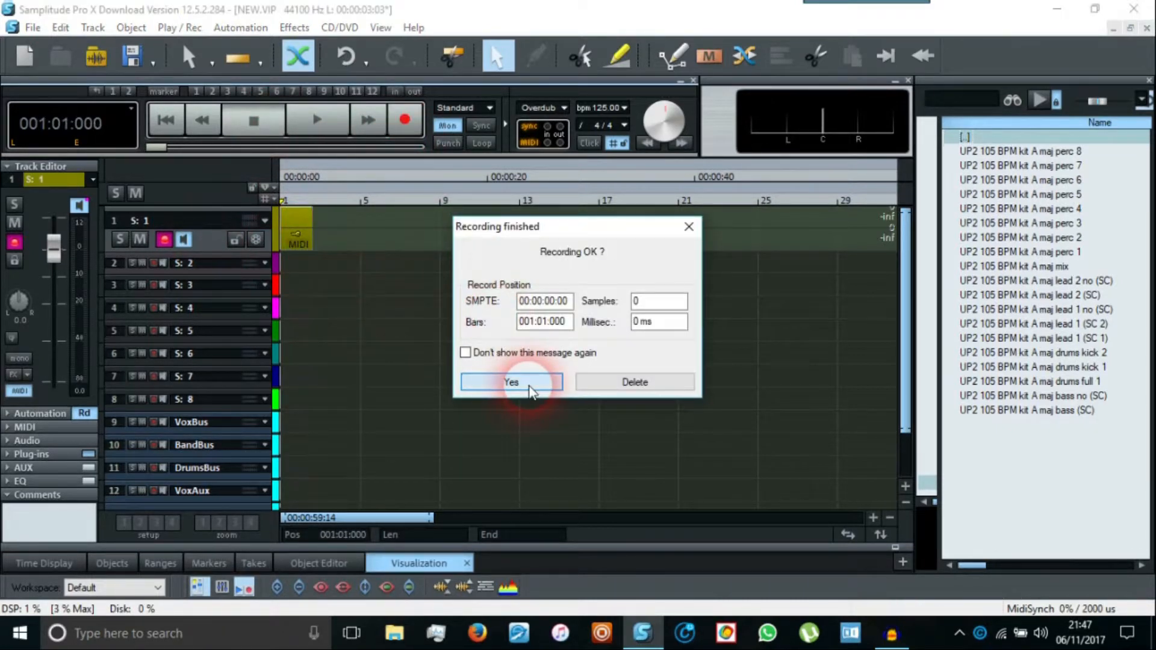
click(511, 381)
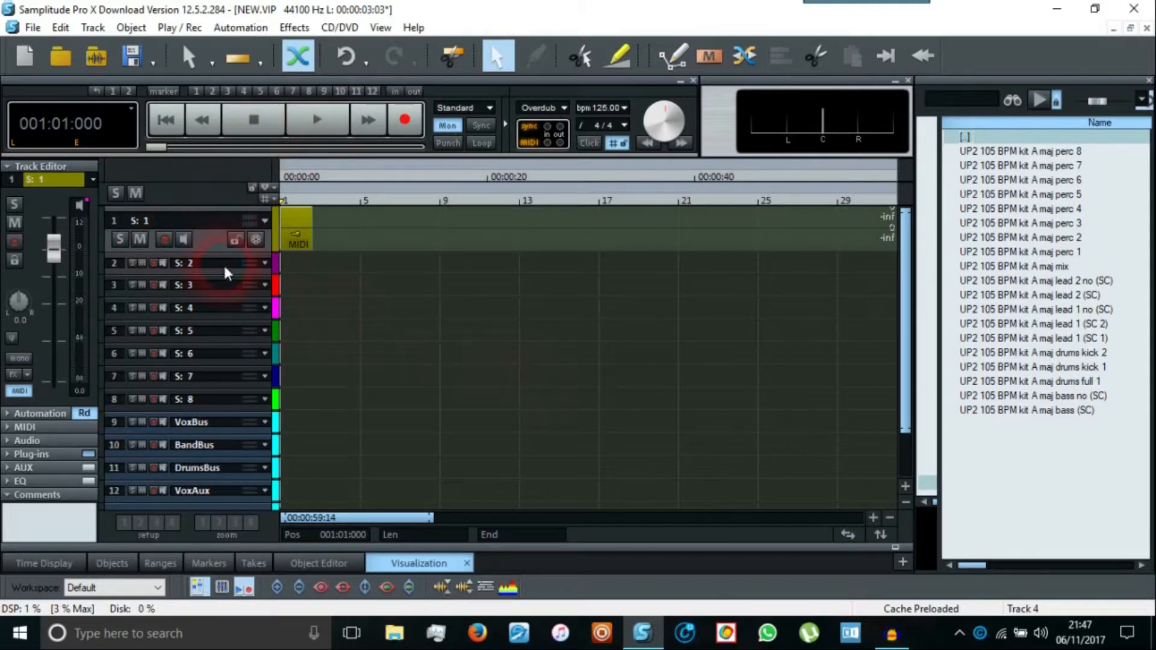
click(243, 221)
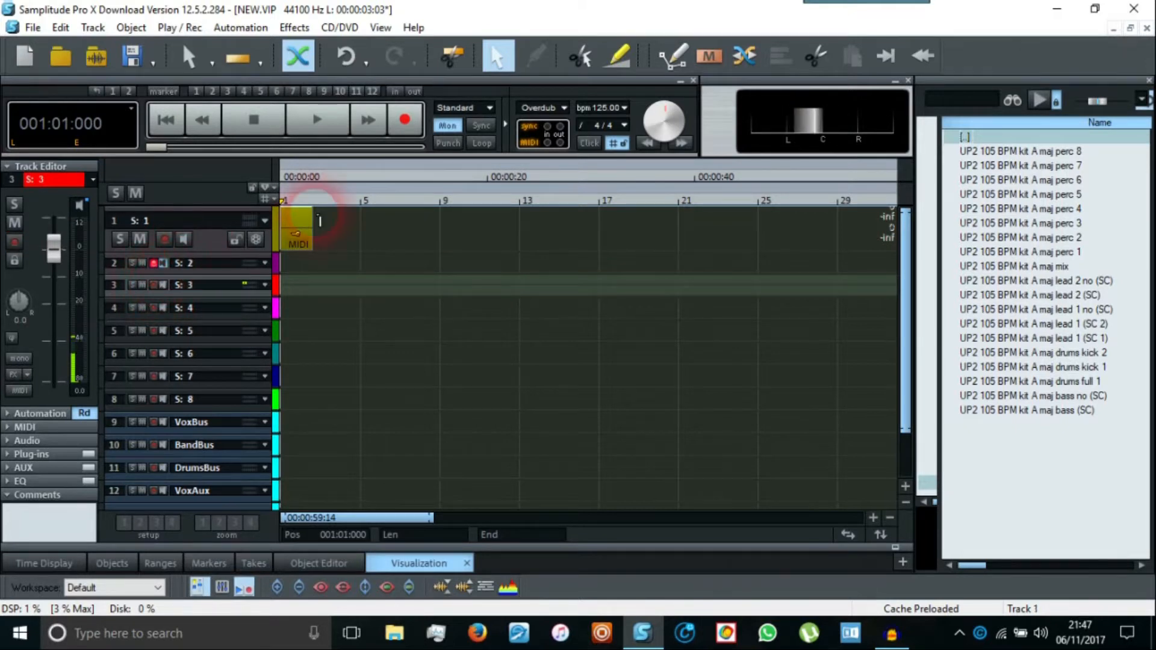
Step: Record a MIDI take on track 2 in its purple colour, keep it, and disarm track 2
click(405, 120)
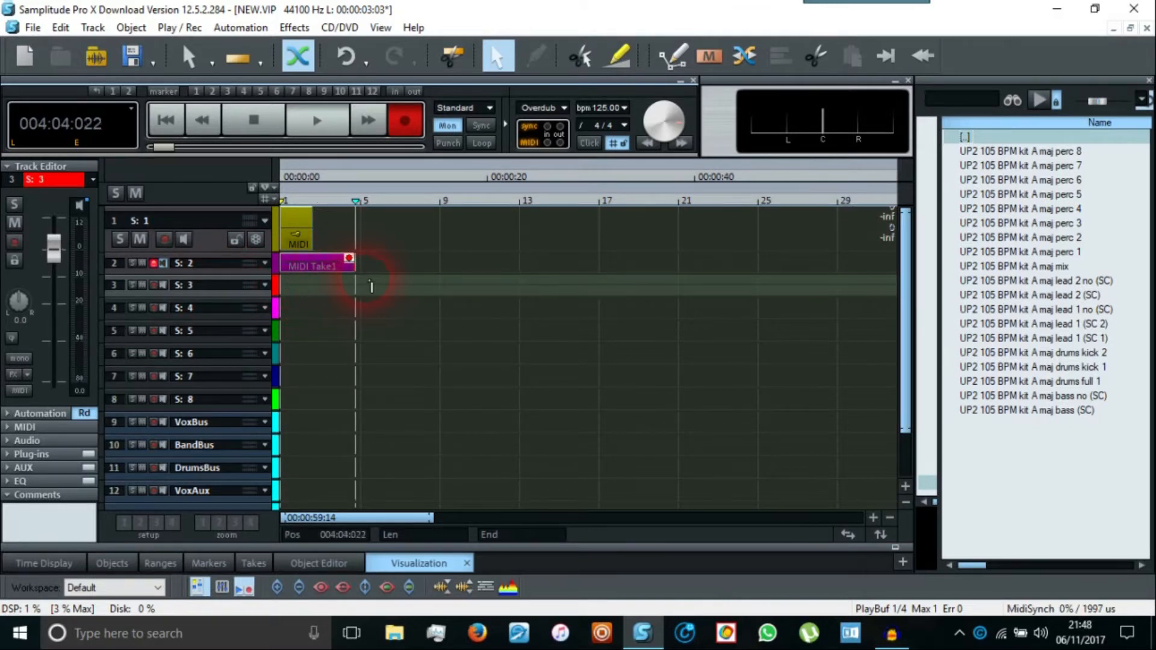
click(252, 120)
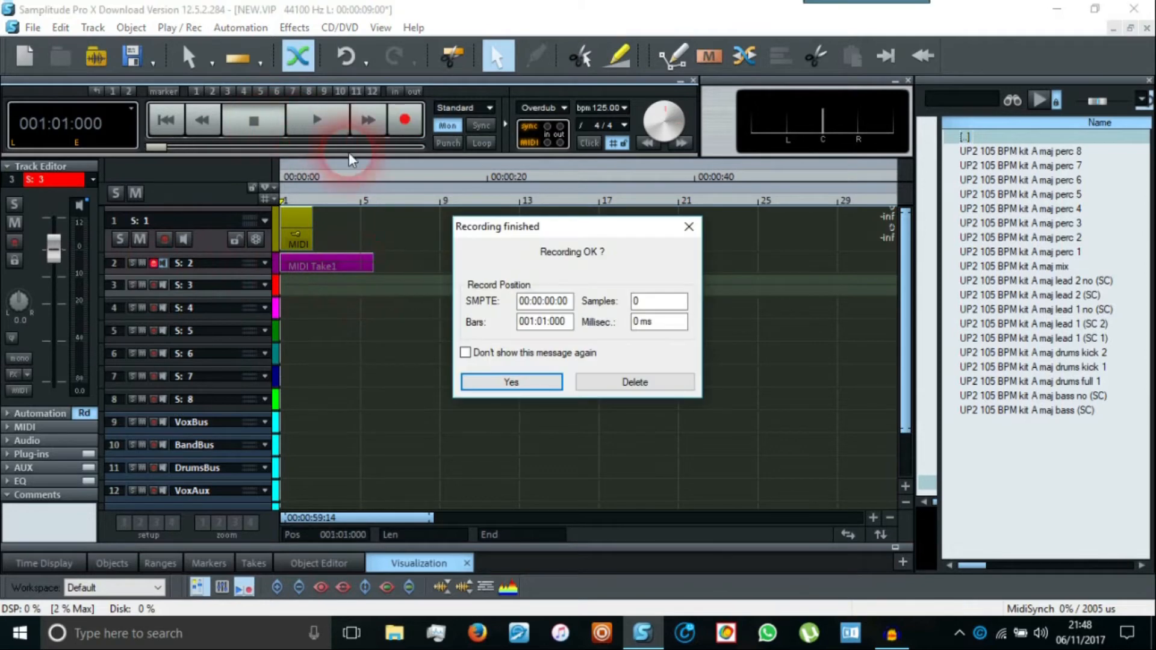
click(510, 382)
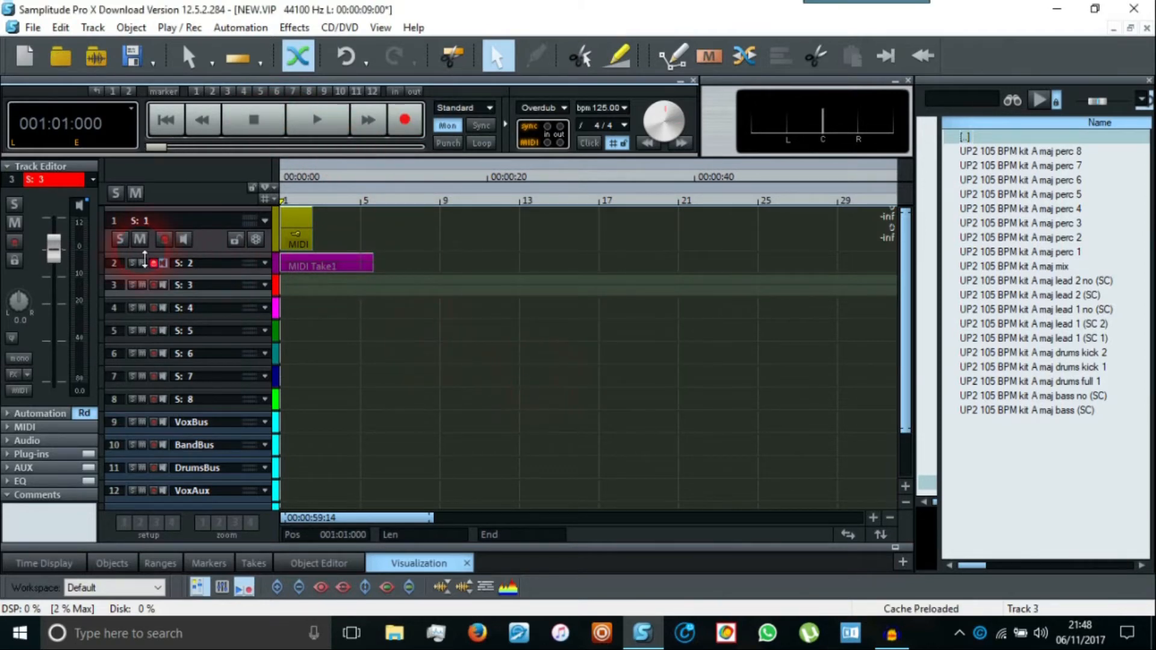
click(206, 263)
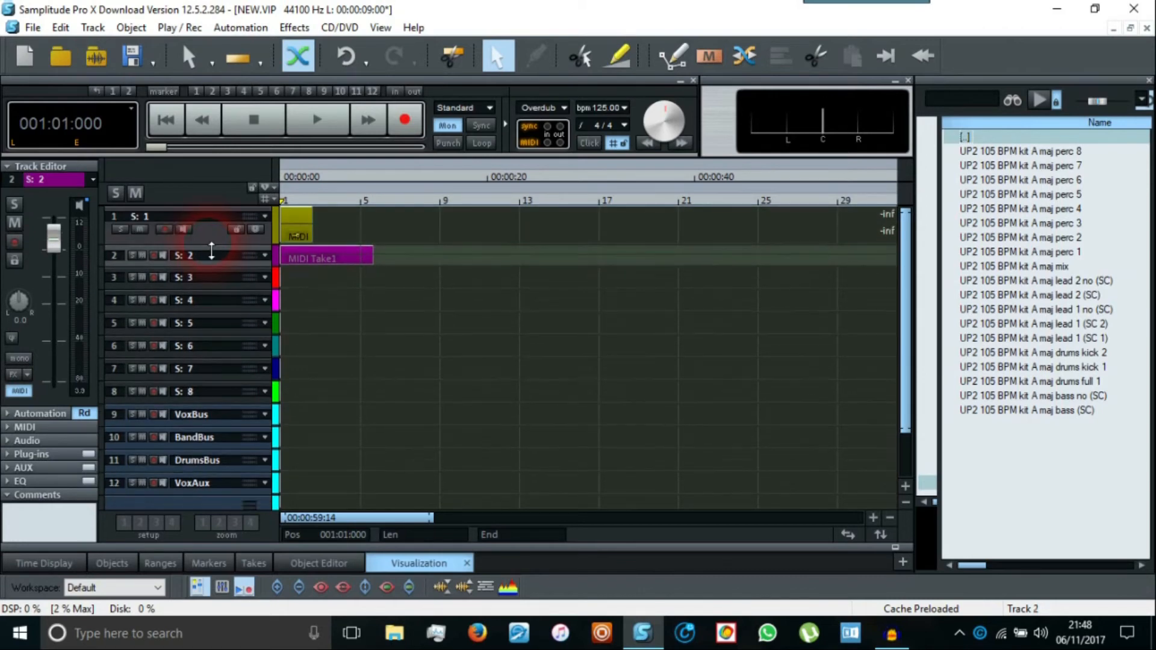
mouse_move(254, 119)
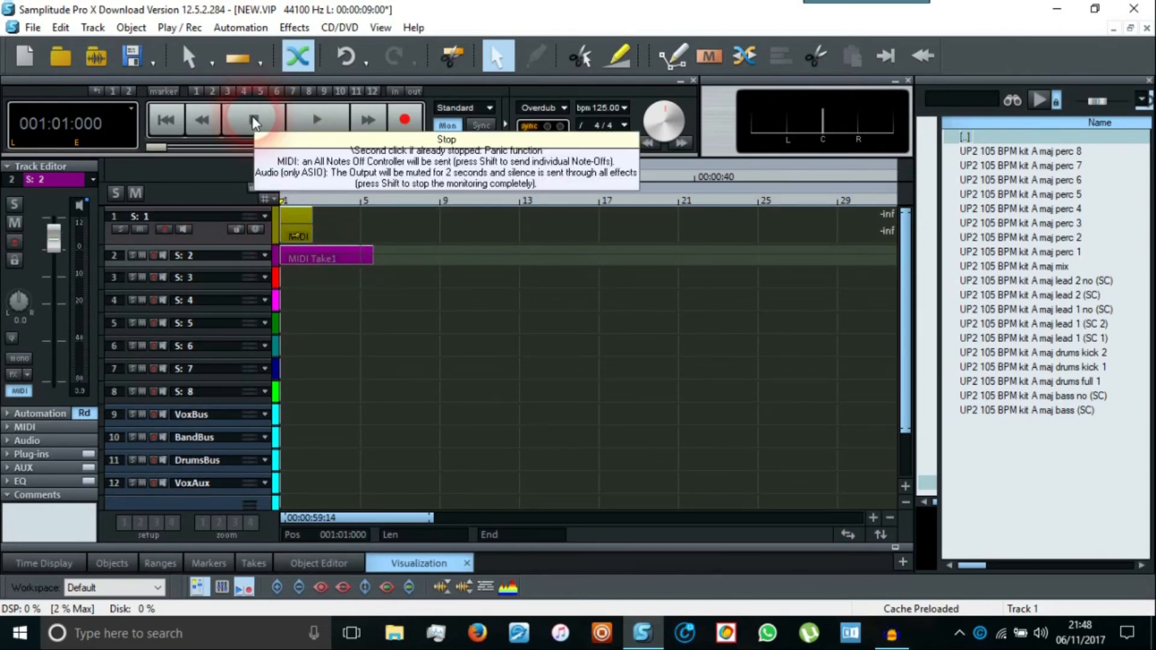